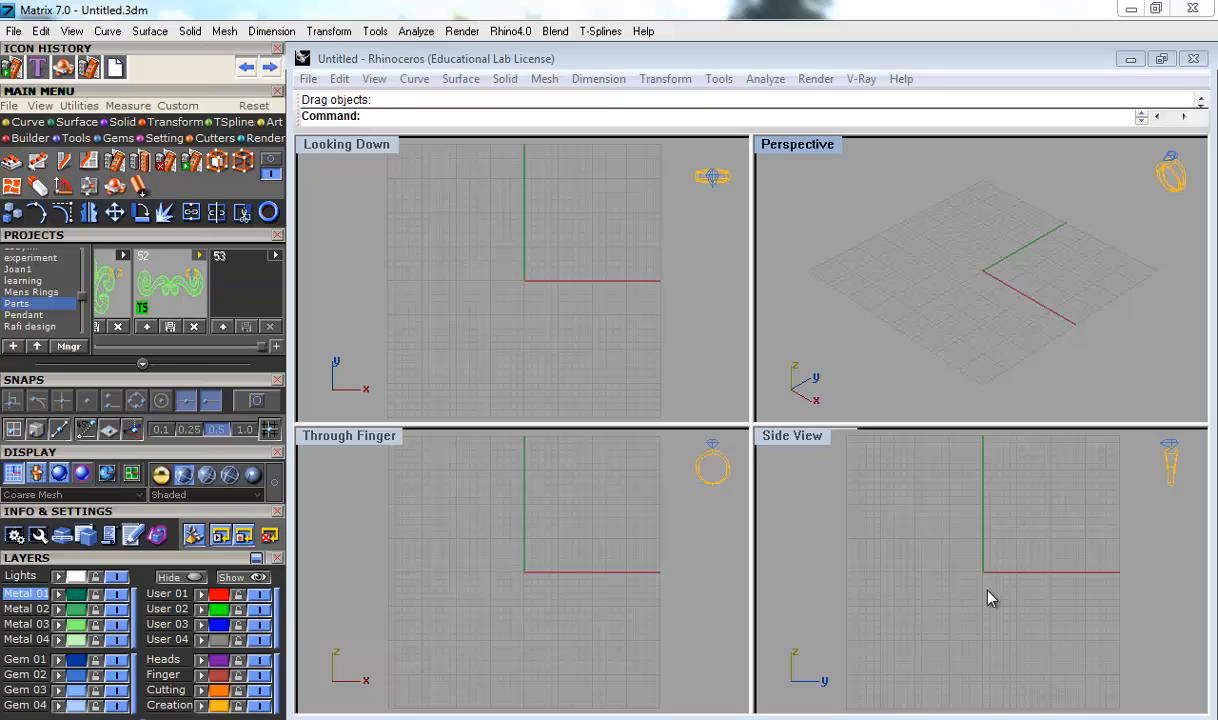
mouse_move(911, 516)
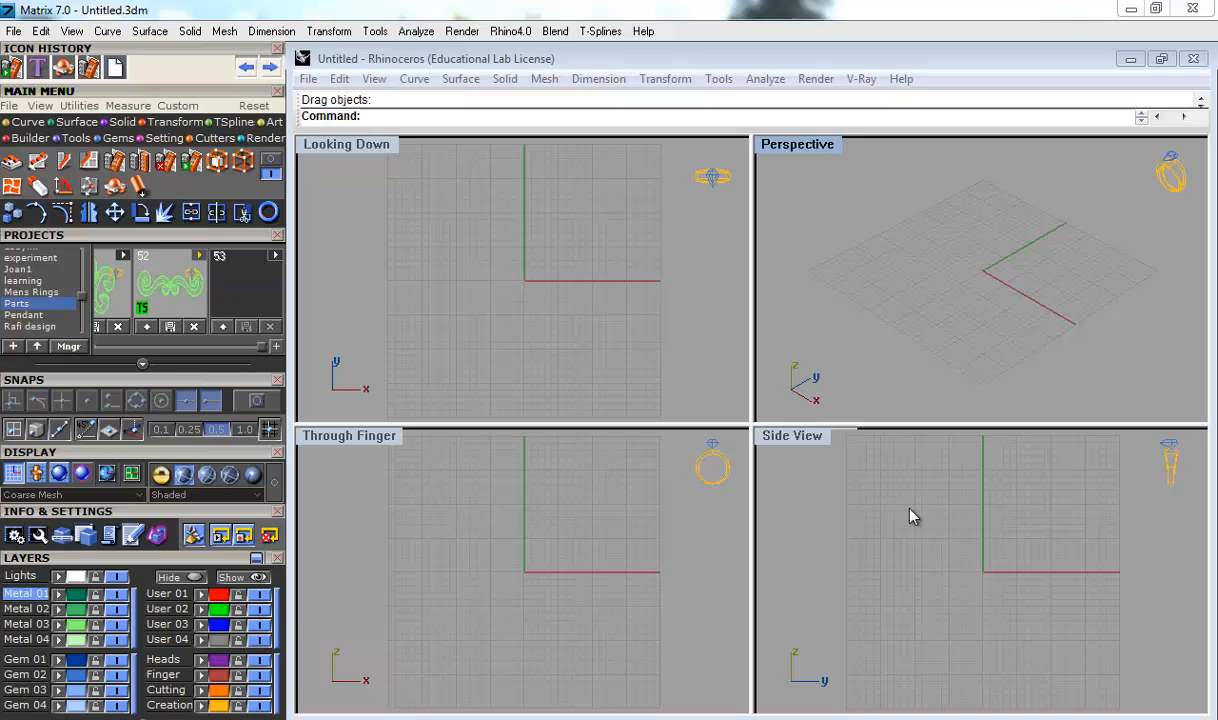
mouse_move(532, 273)
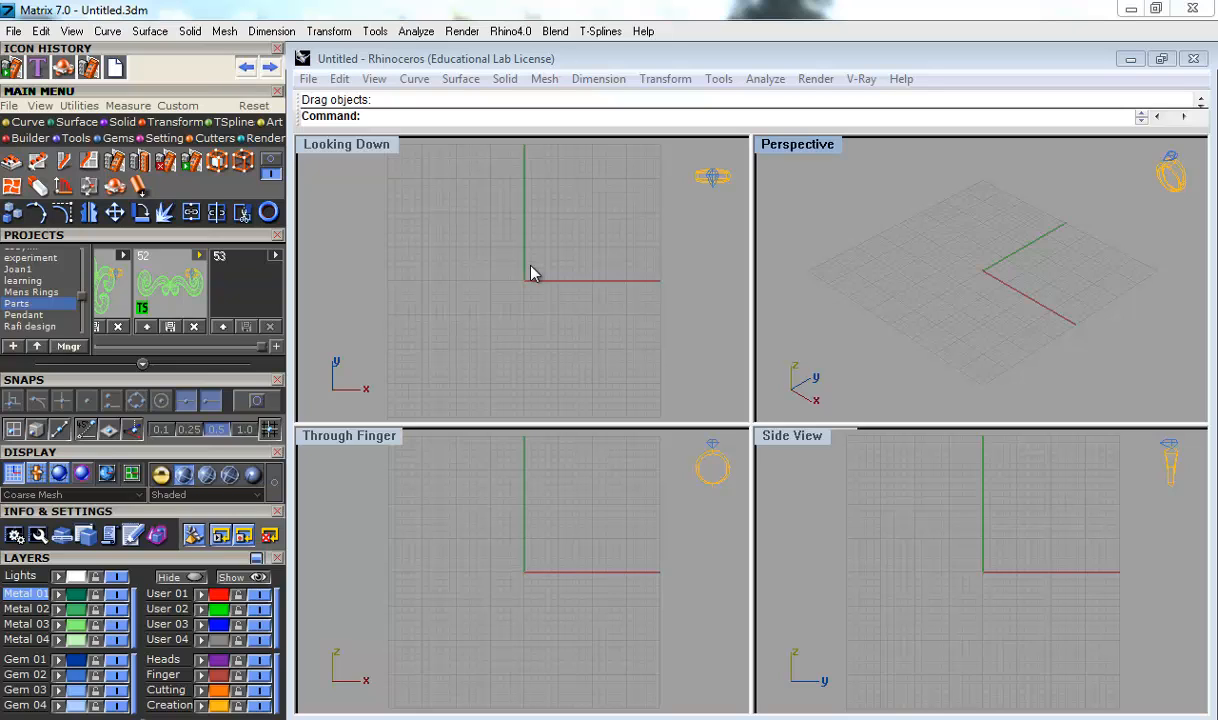
mouse_move(518, 257)
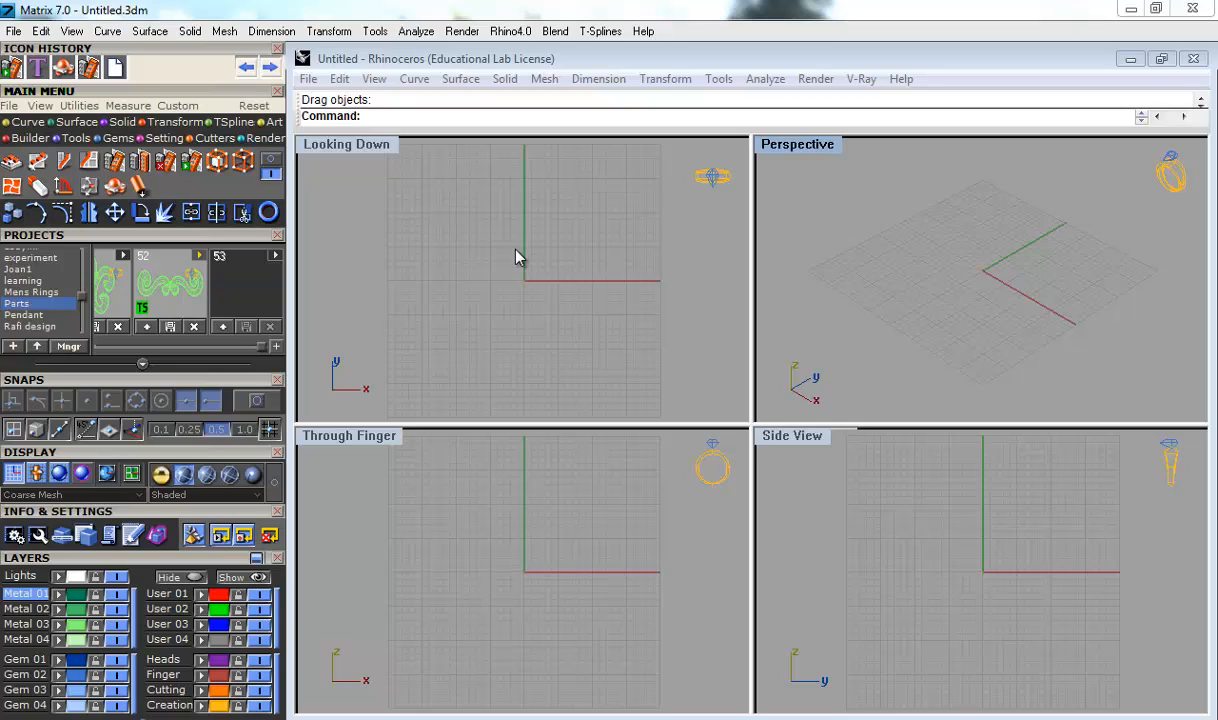
mouse_move(80, 234)
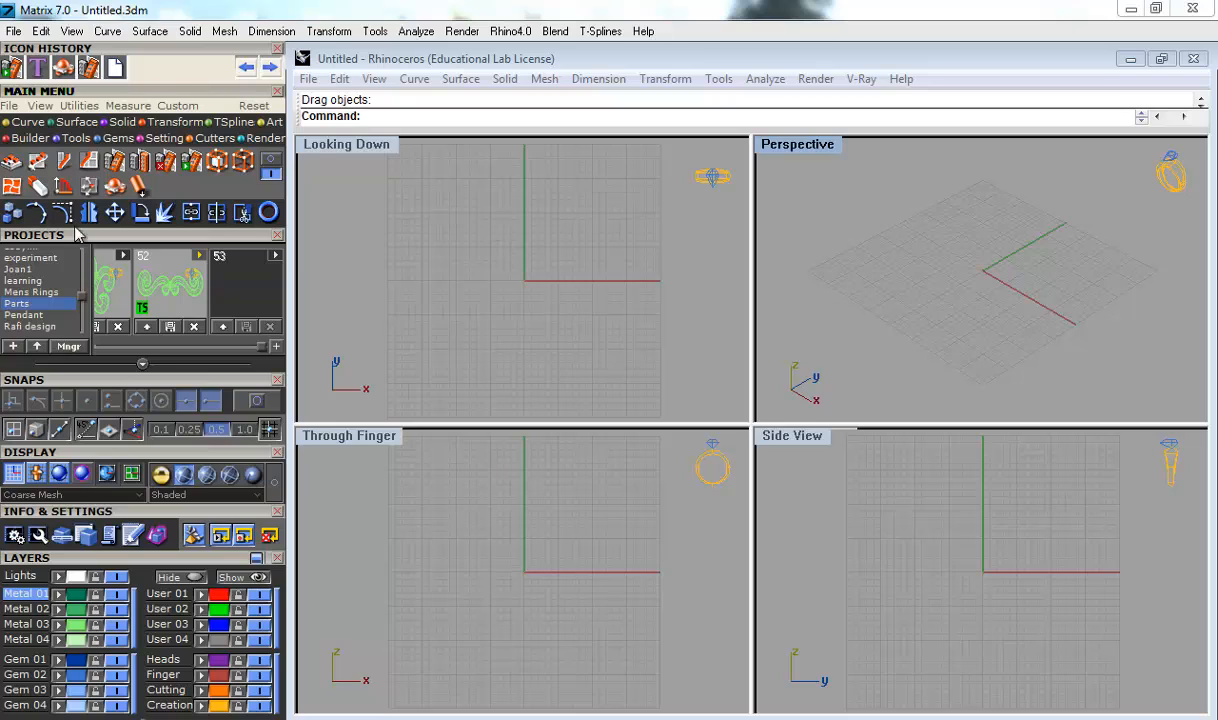
Browse the Mens Rings project library and load a signet ring into the scene
click(16, 297)
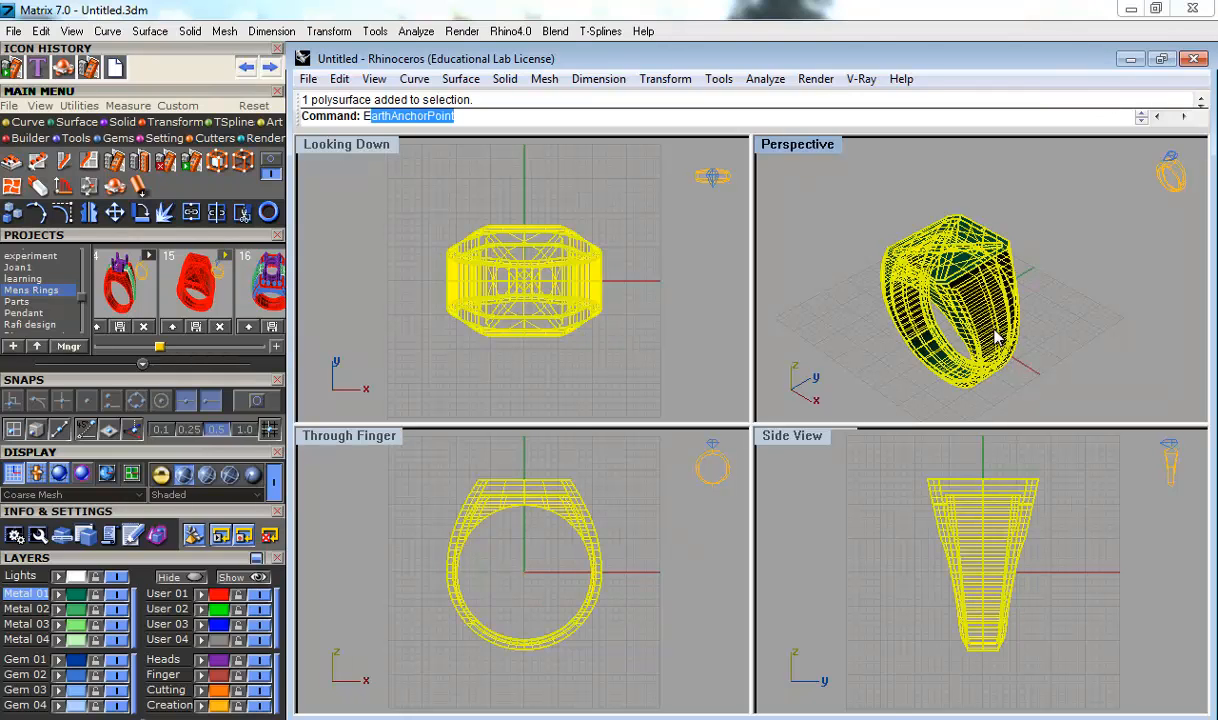
Explode the ring into 74 surfaces with Ex and pick the head's flat side face
text(Ex)
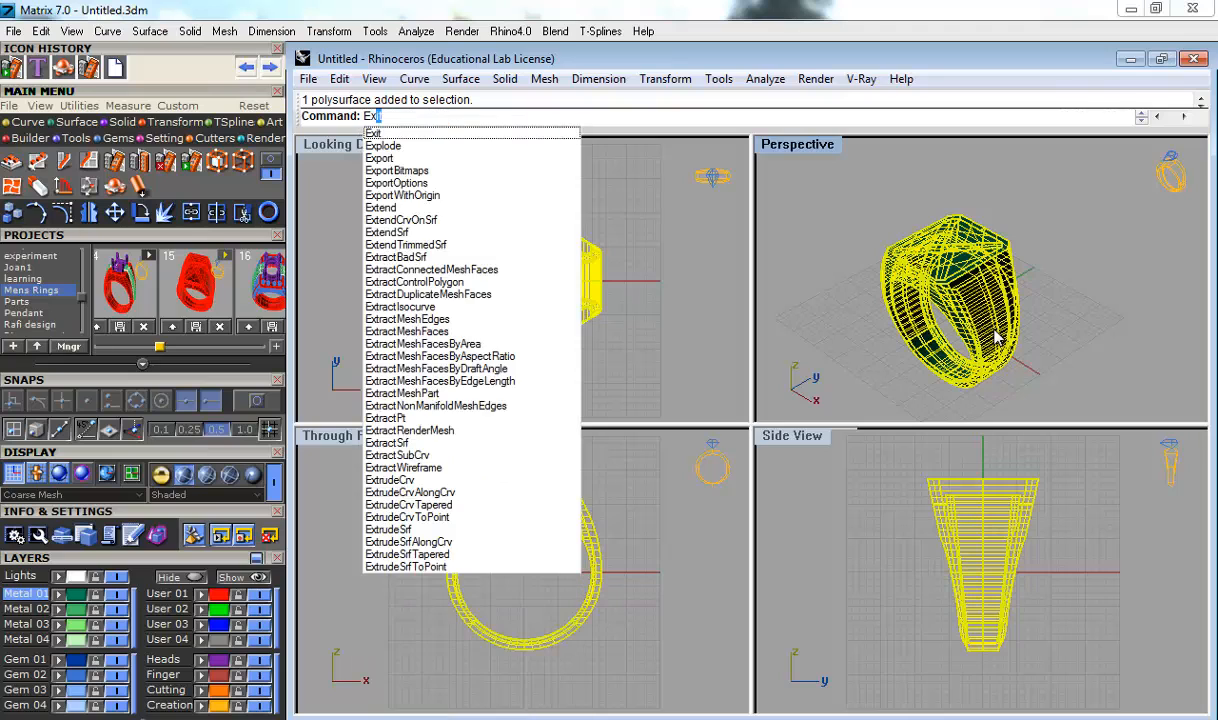
click(382, 145)
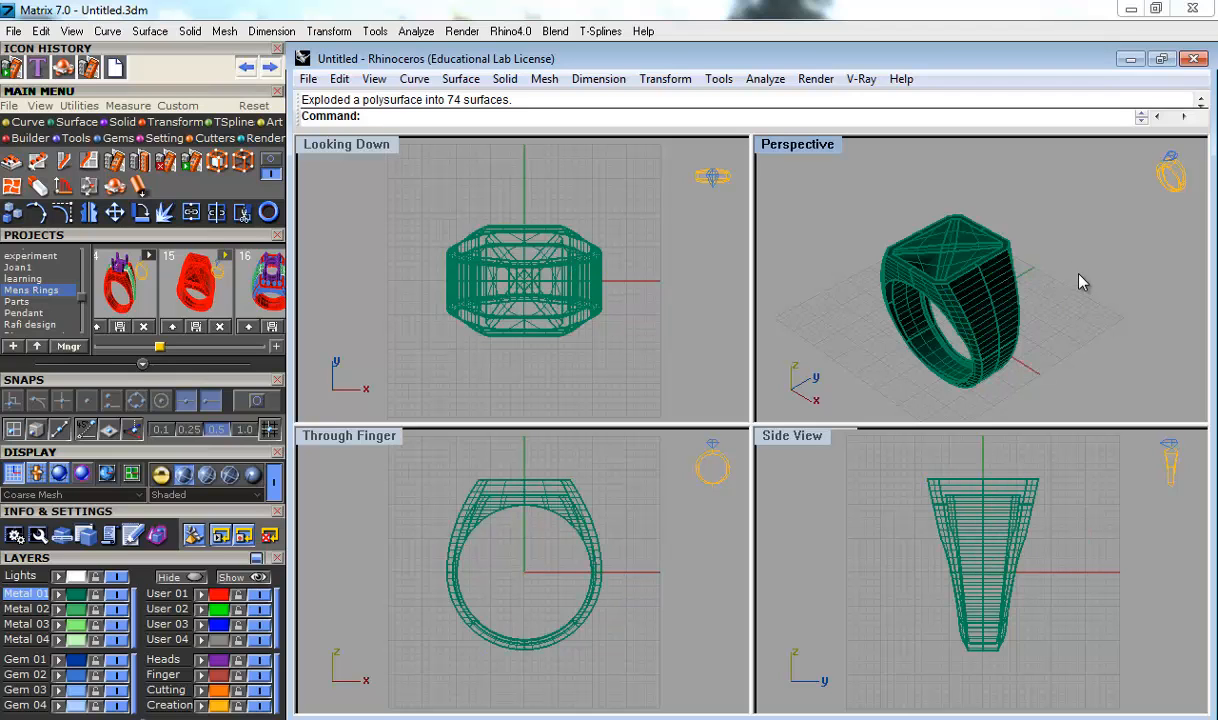
click(985, 315)
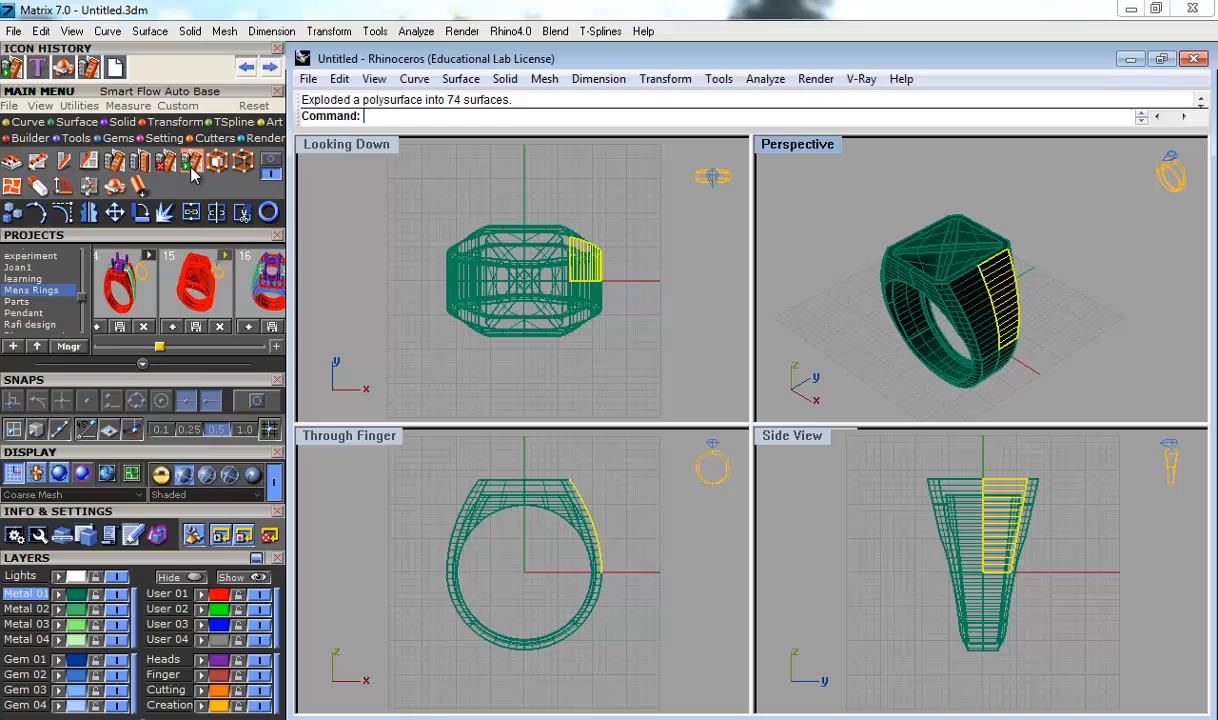
Generate a SmartFlow auto base, laying the side face flat beside the ring
click(193, 160)
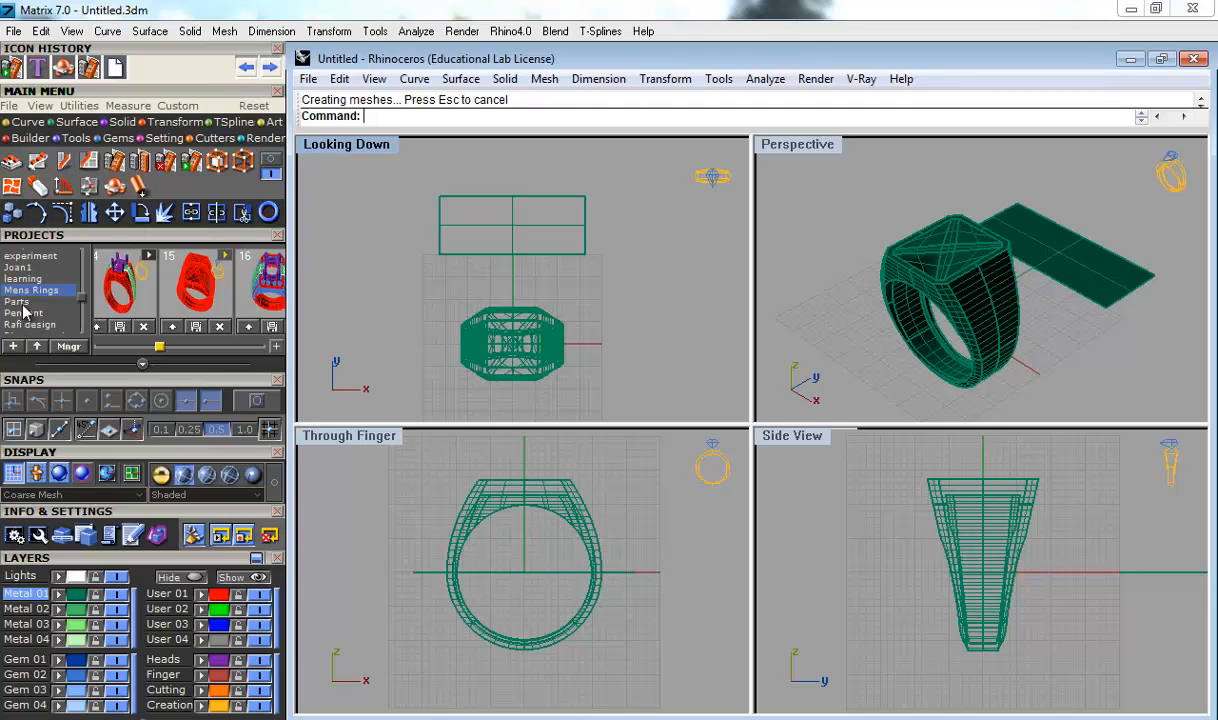
Load a small gem part from the Parts library onto the flat base panel
click(16, 302)
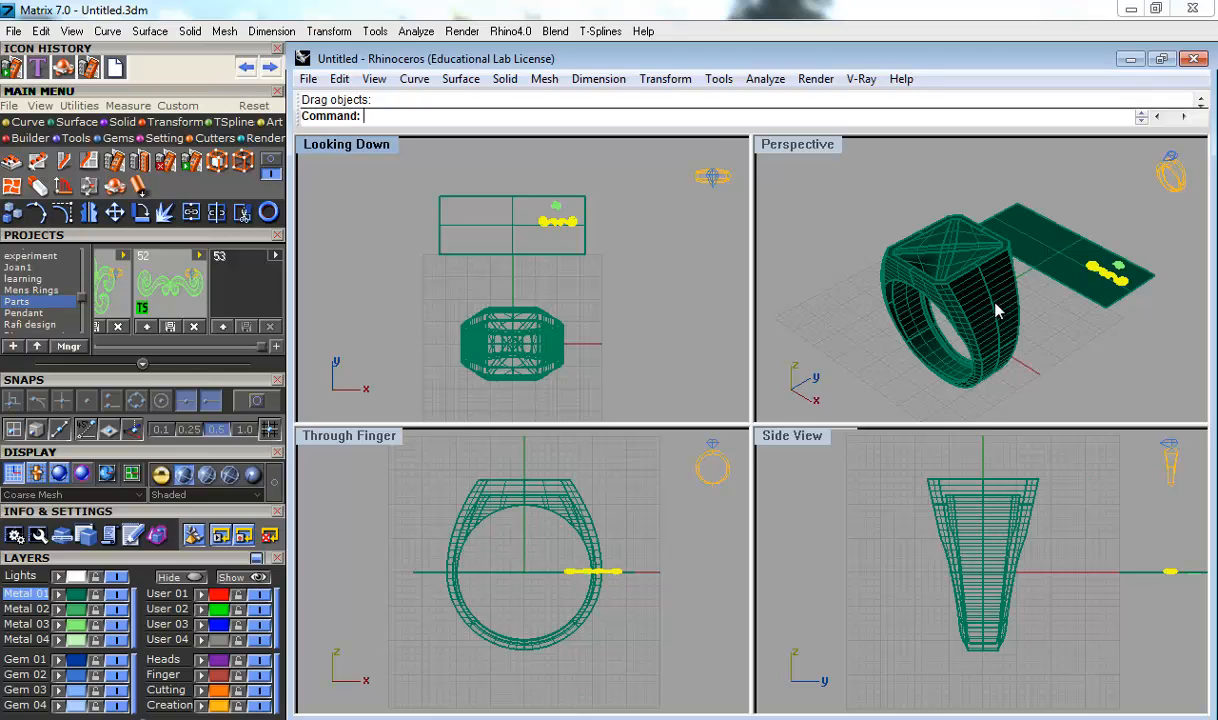
mouse_move(1093, 221)
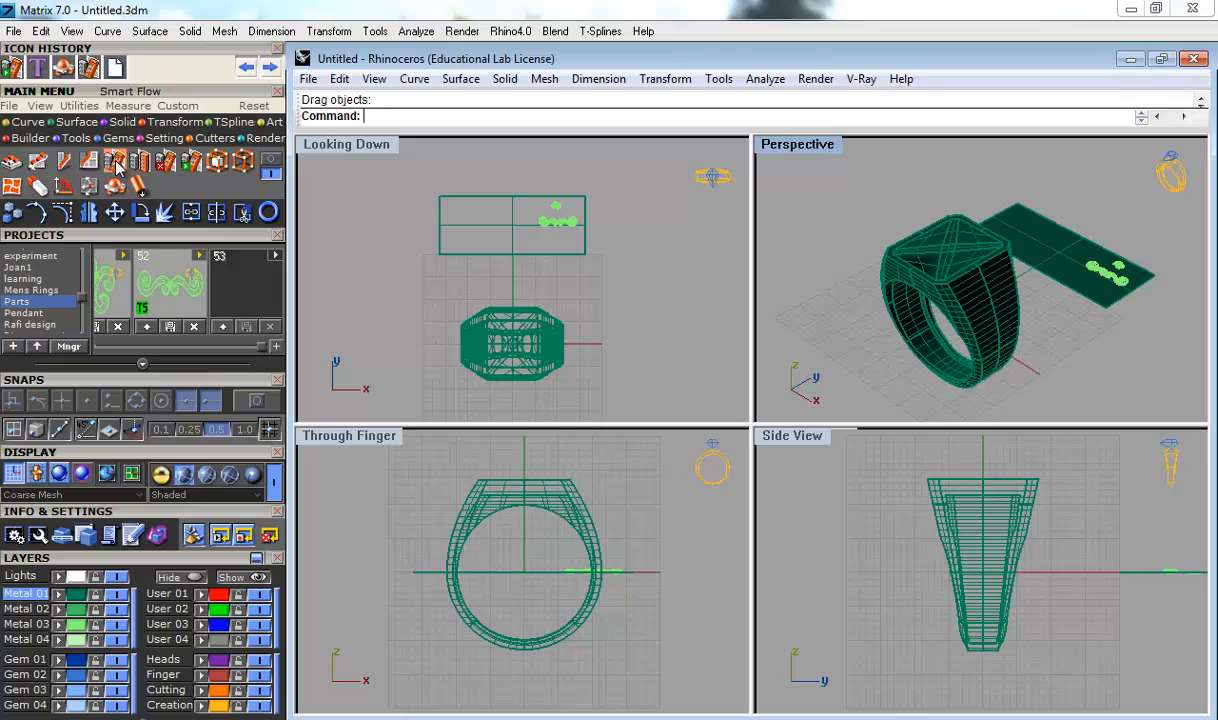
Smart Flow the gem part from the flat base onto the ring's side face
click(113, 163)
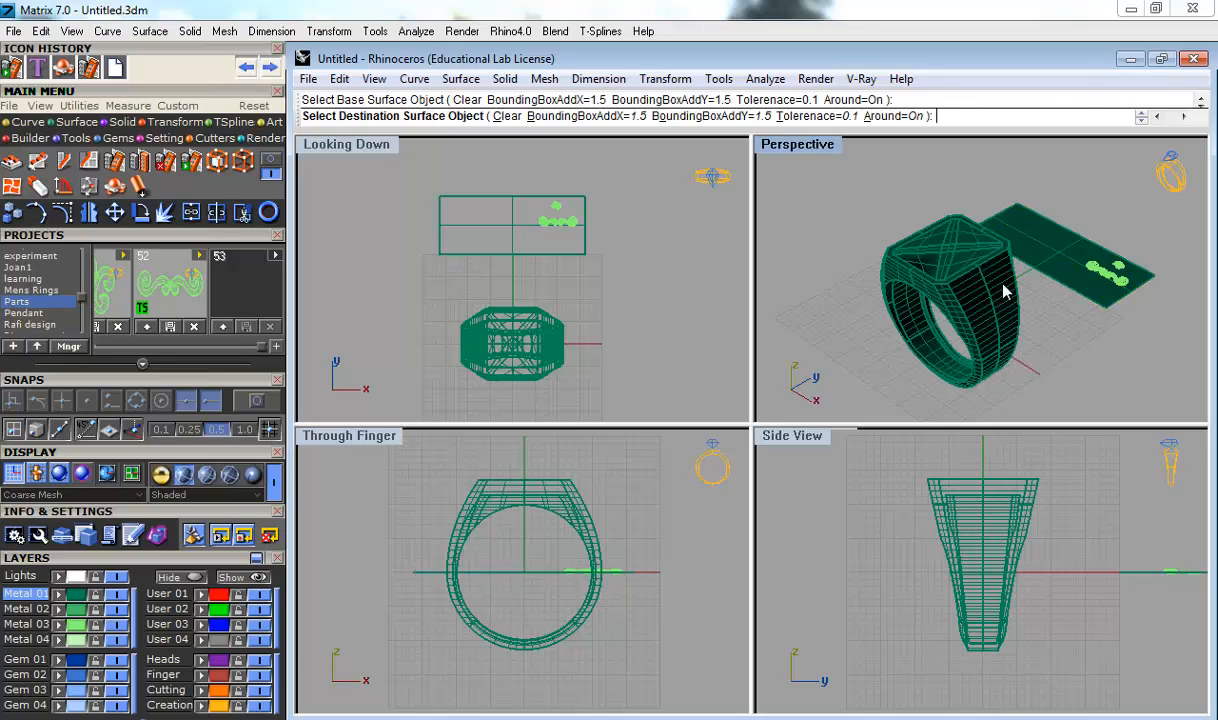
click(997, 290)
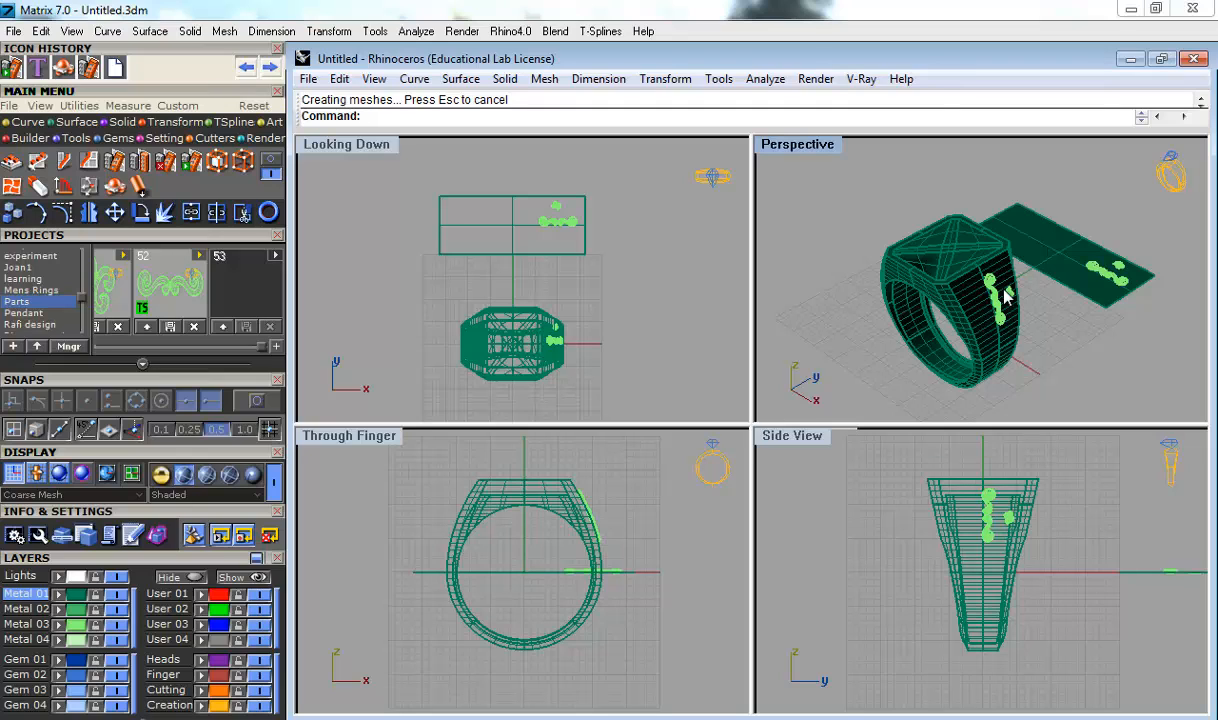
mouse_move(827, 377)
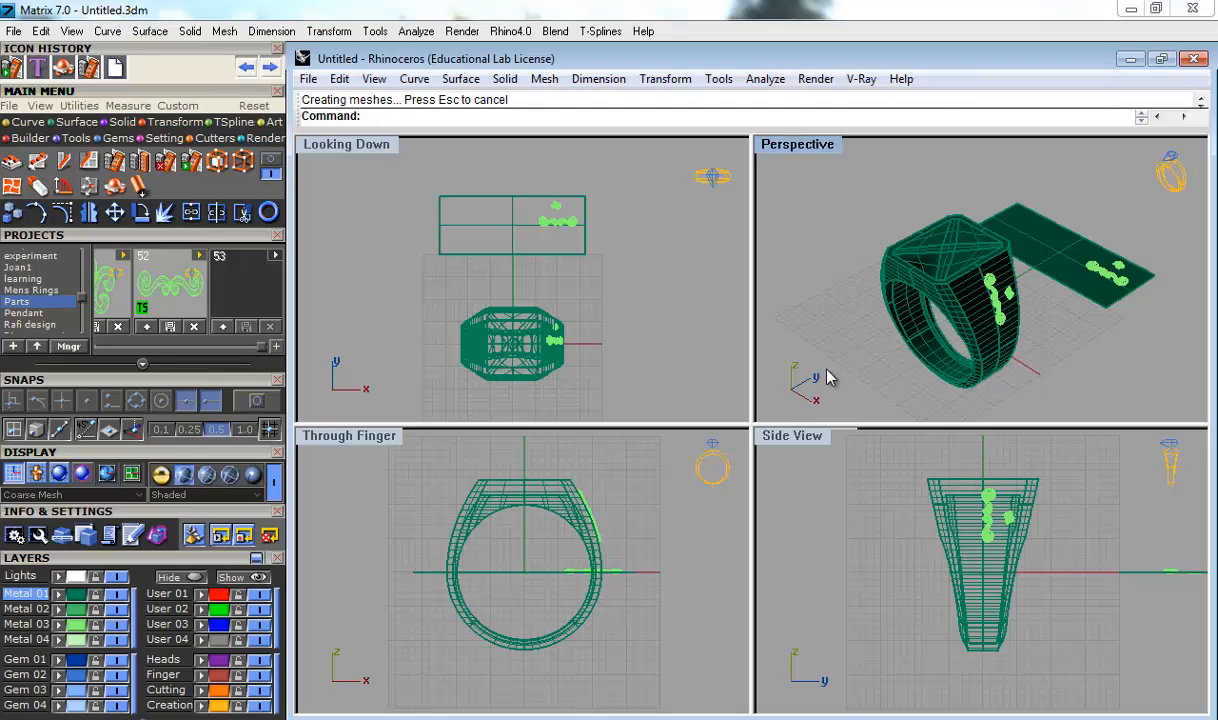